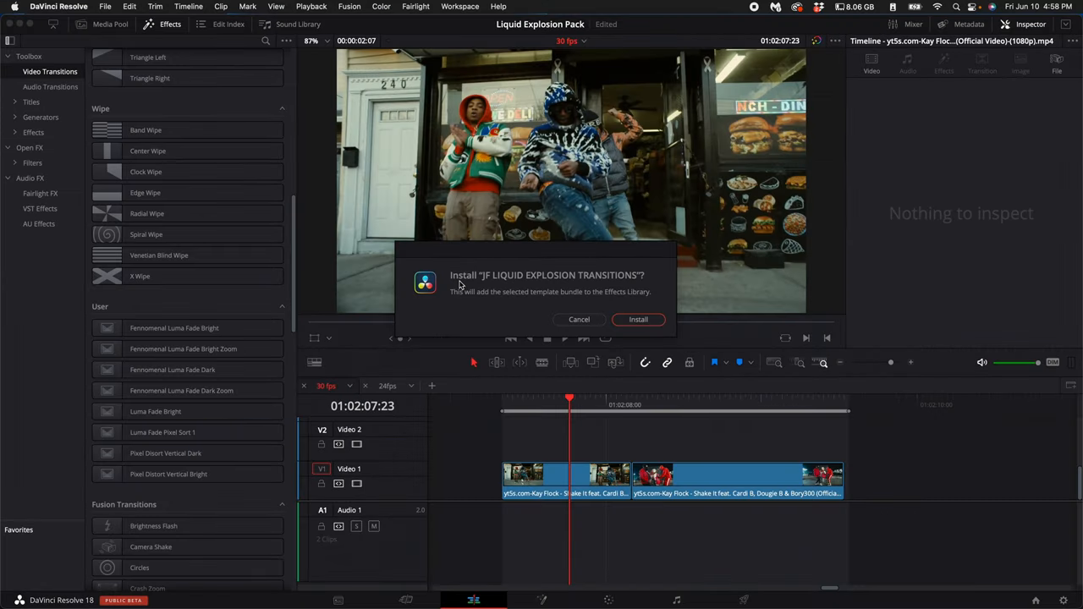
{"action": "mouse_move", "coordinate": [546, 285]}
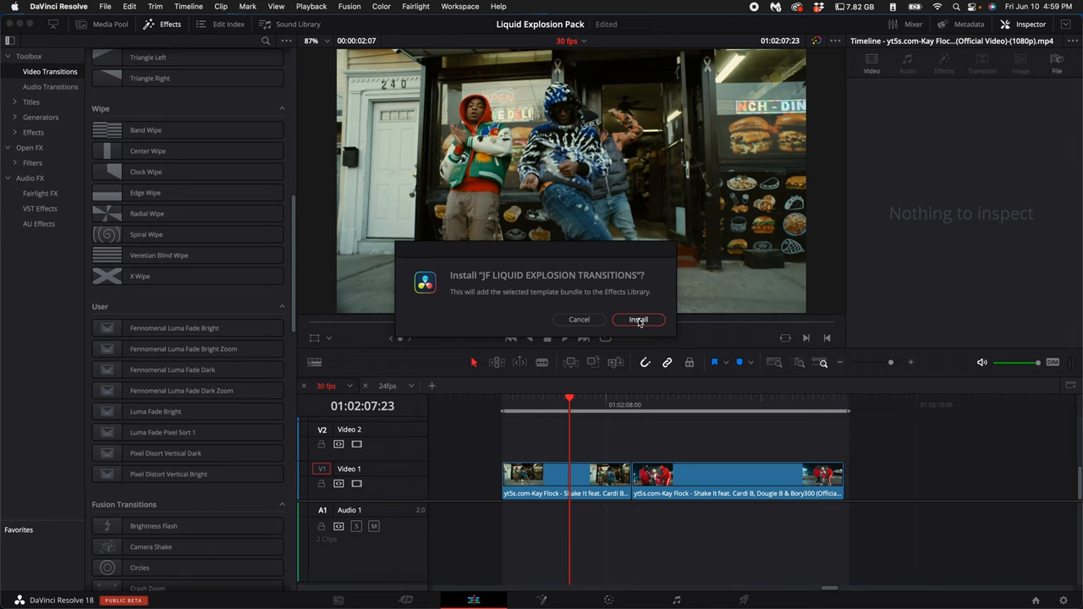
- Confirm installing the JF Liquid Explosion Transitions bundle
{"action": "left_click", "coordinate": [638, 319]}
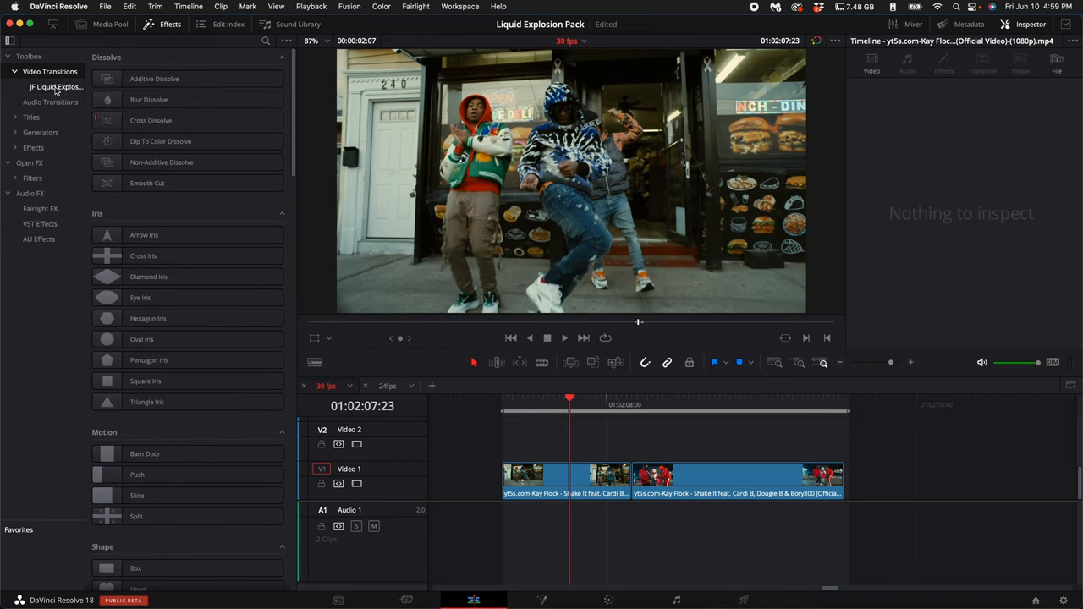
- Open the JF Liquid Explosion category, copy the clips to Video 2, and switch to the Color page
{"action": "left_click", "coordinate": [57, 86]}
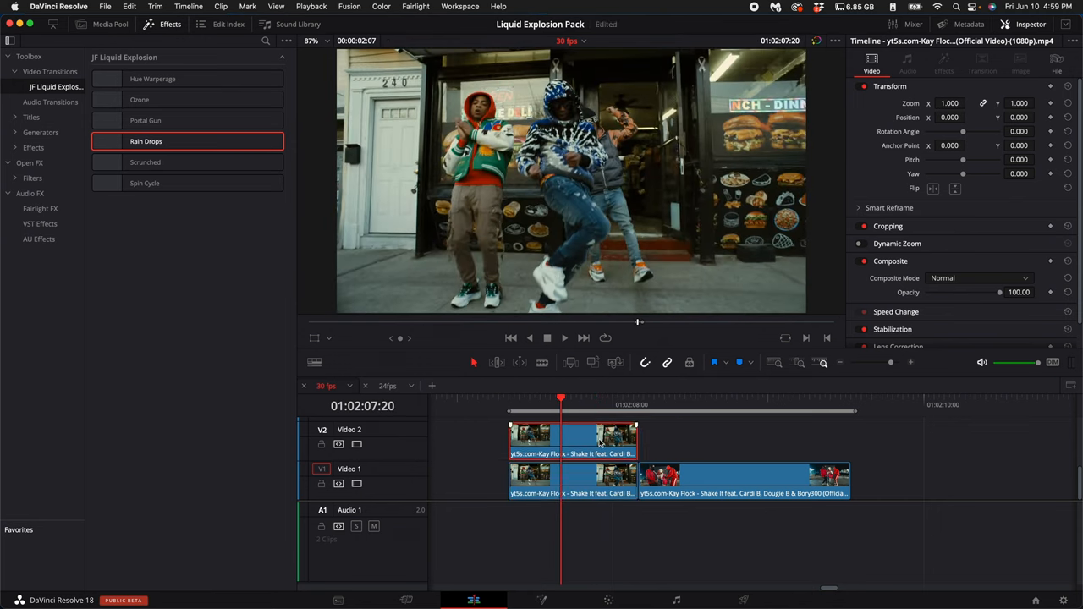
{"action": "left_click", "coordinate": [742, 440]}
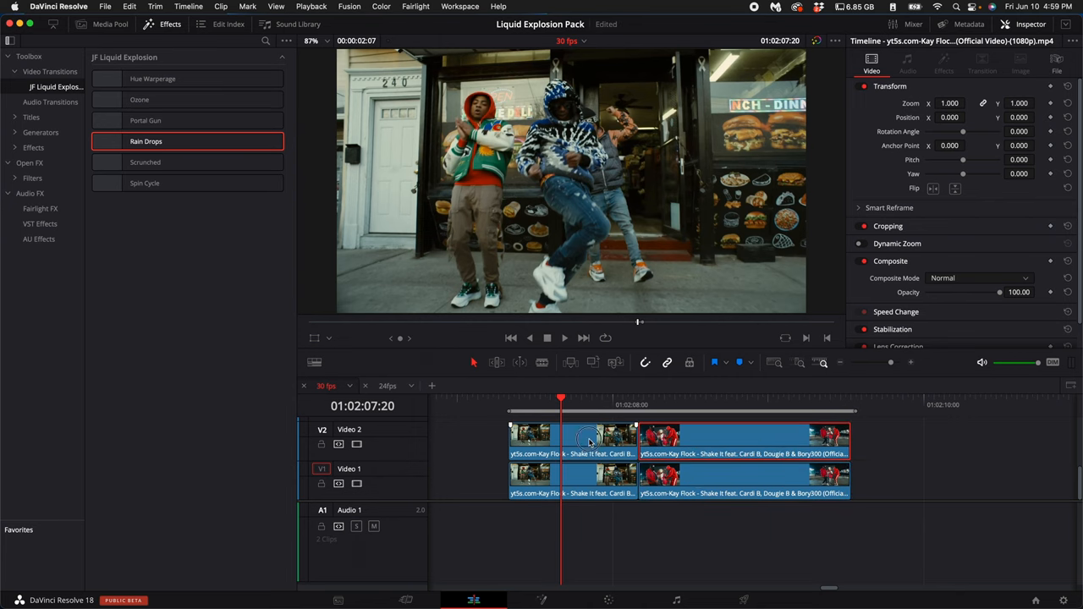
{"action": "left_click", "coordinate": [608, 600]}
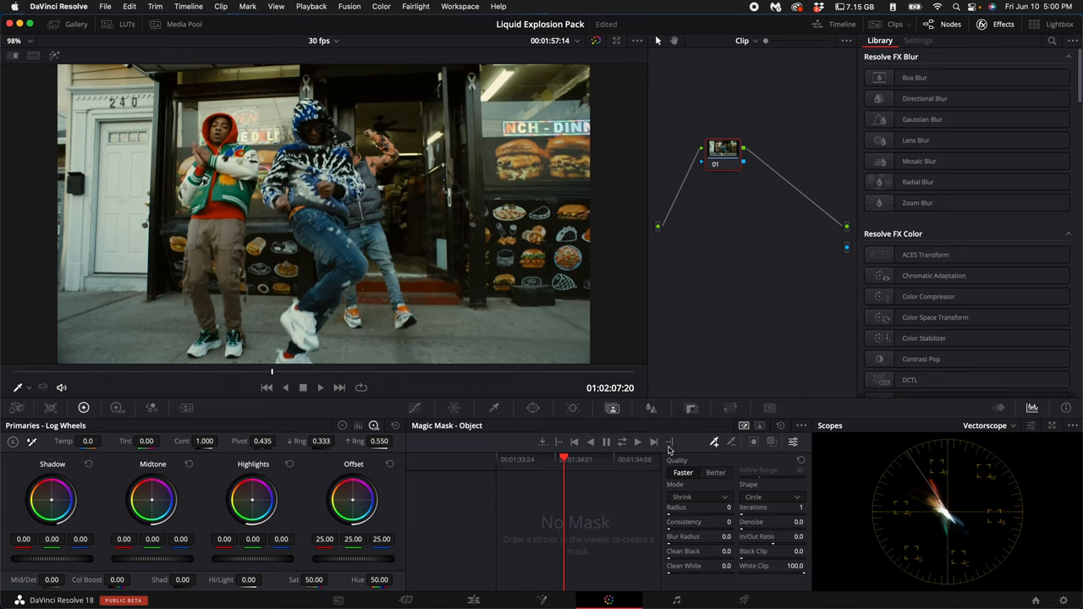
- Start a Magic Mask on the dancers in the upper clip
{"action": "left_click", "coordinate": [715, 472]}
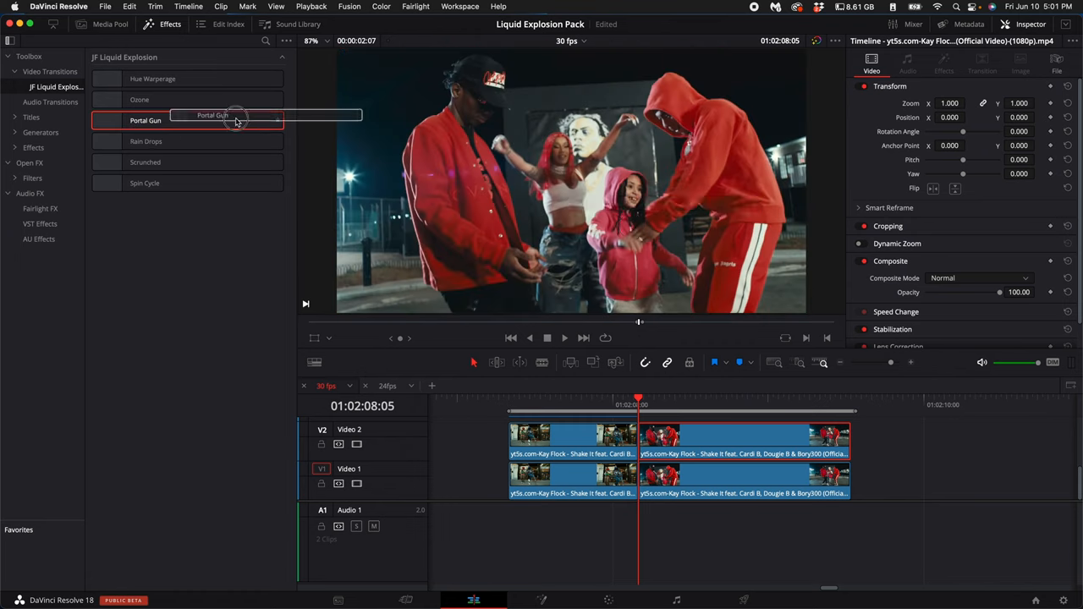
- Drop the Portal Gun transition onto the Video 1 cut
{"action": "left_click_drag", "start_coordinate": [237, 120], "coordinate": [639, 474]}
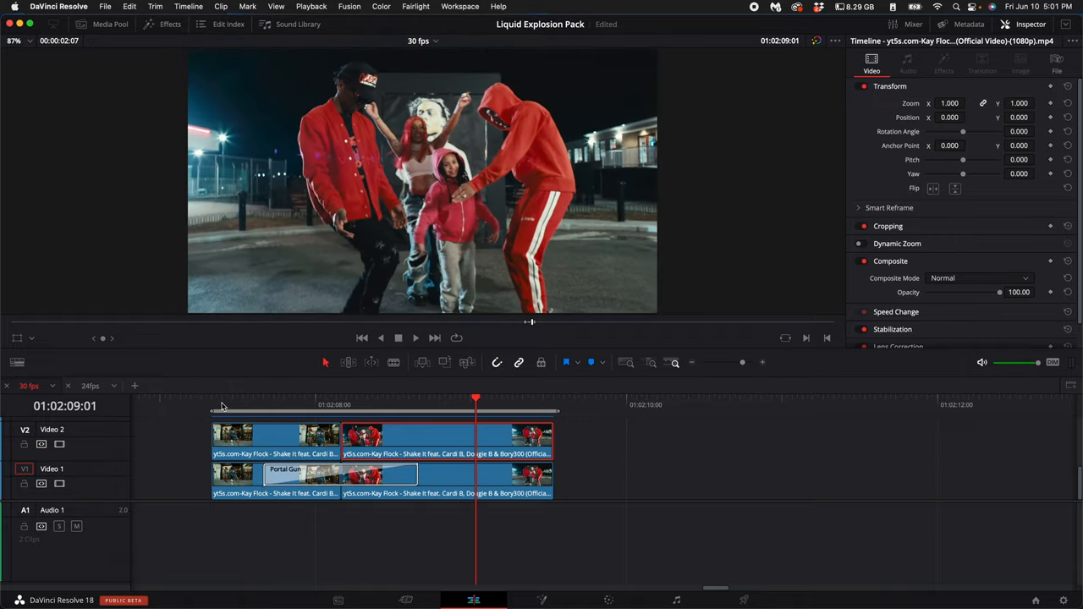
- Select the Portal Gun transition and tune its refraction strength to about 0.98
{"action": "left_click", "coordinate": [313, 476]}
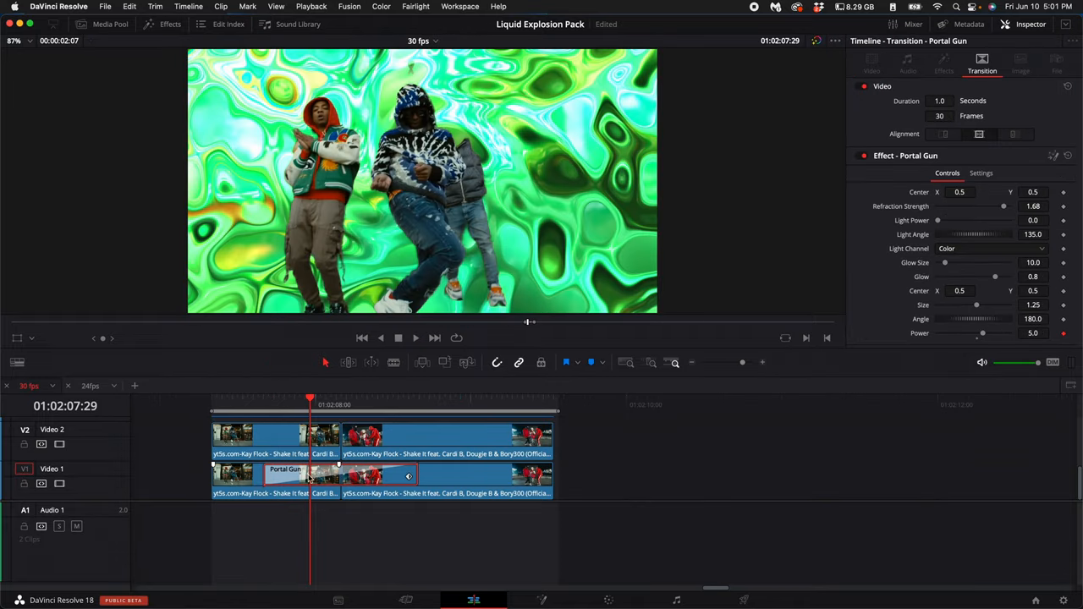
{"action": "left_click_drag", "start_coordinate": [1005, 205], "coordinate": [988, 206]}
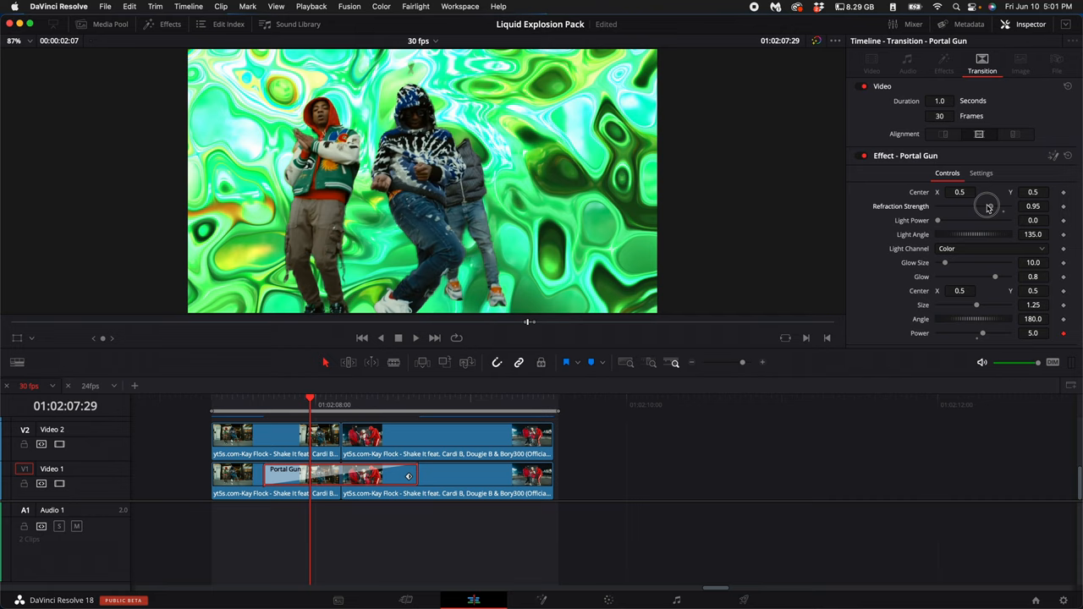
{"action": "left_click_drag", "start_coordinate": [982, 206], "coordinate": [1009, 206]}
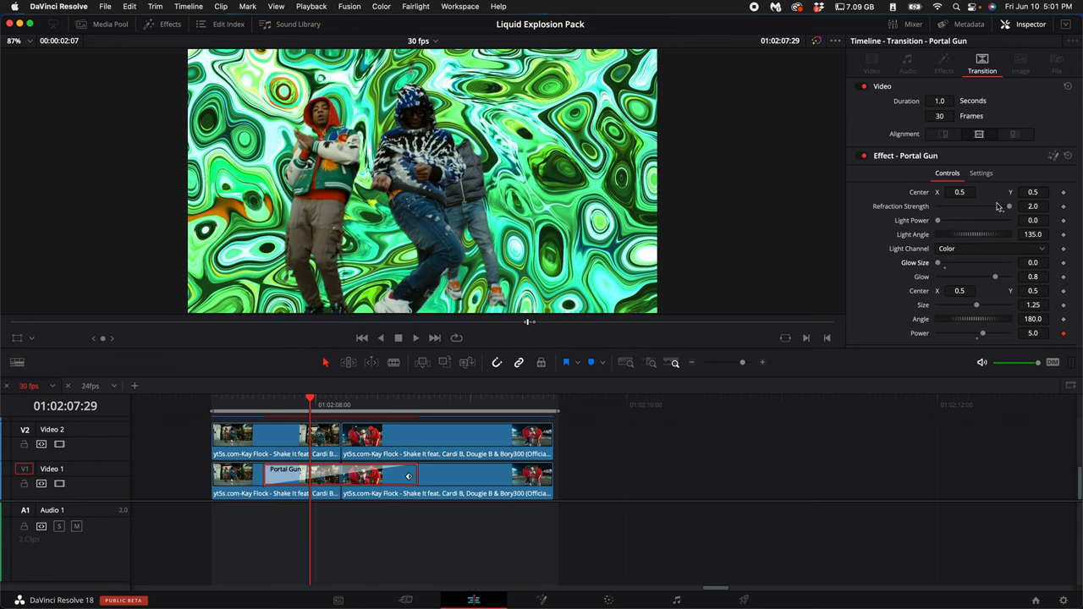
{"action": "left_click_drag", "start_coordinate": [1009, 206], "coordinate": [985, 206]}
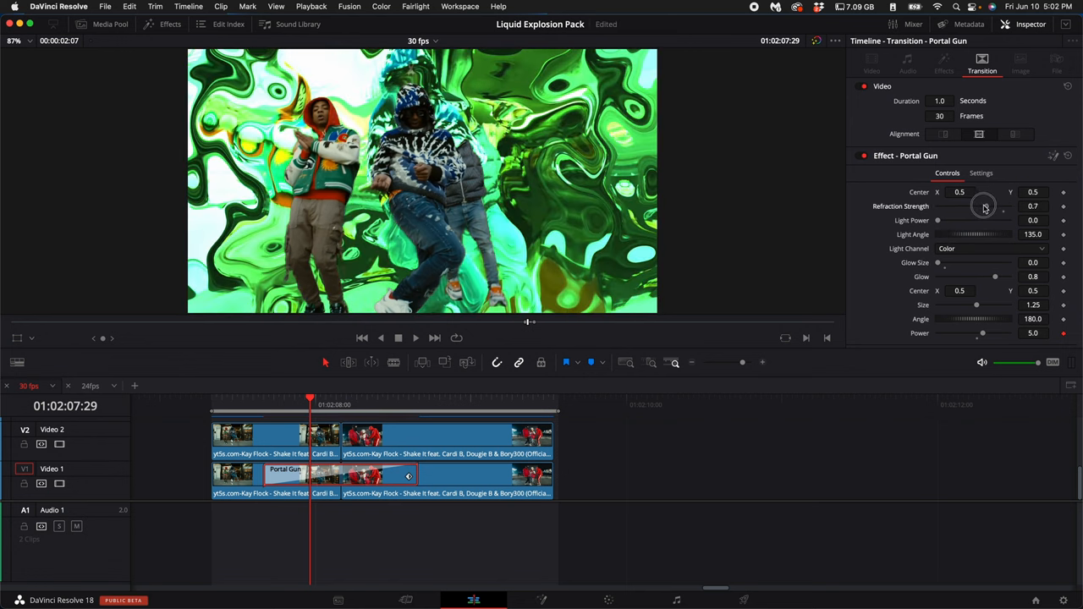
{"action": "left_click_drag", "start_coordinate": [984, 206], "coordinate": [990, 207]}
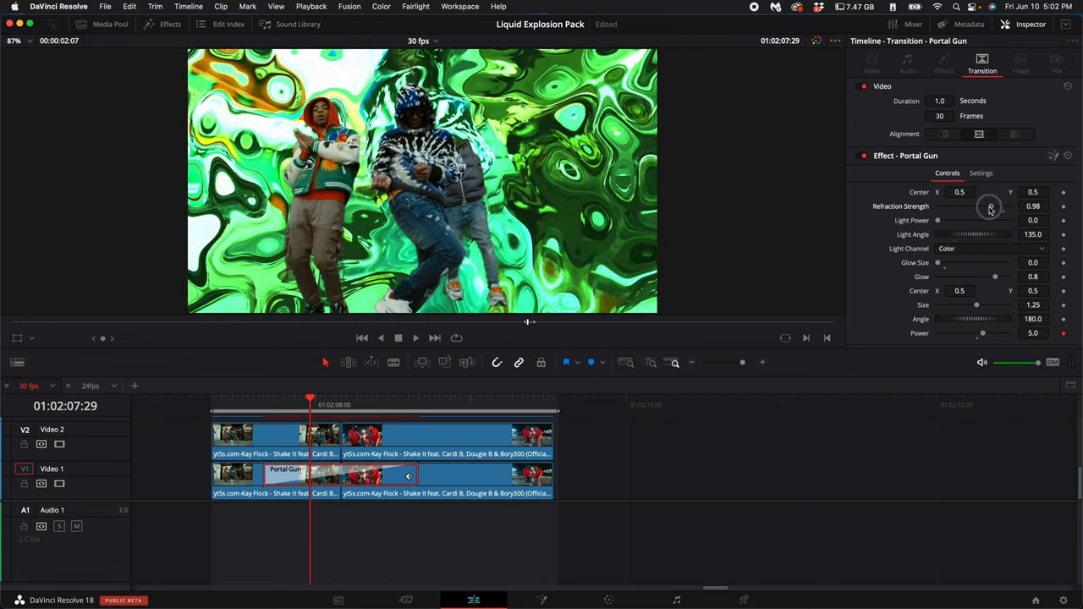